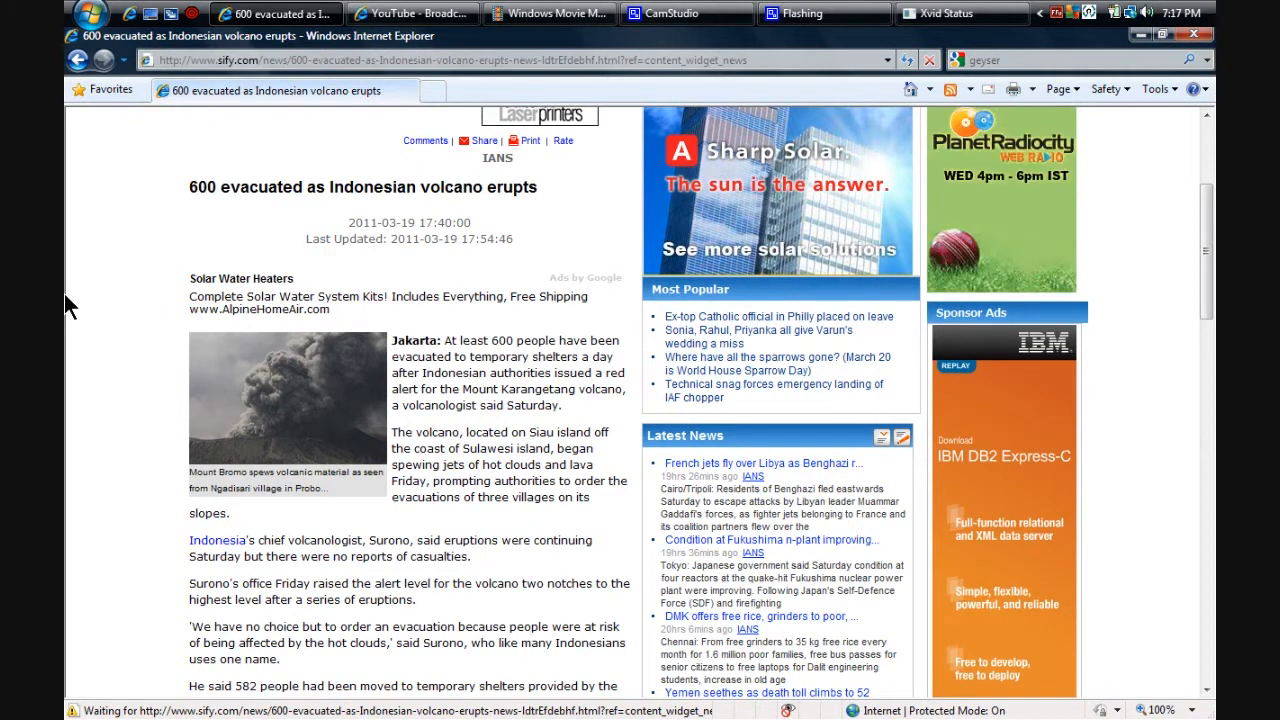
Step: Scroll down the Sify page to reveal more of the volcano evacuation article
scroll(down, 3)
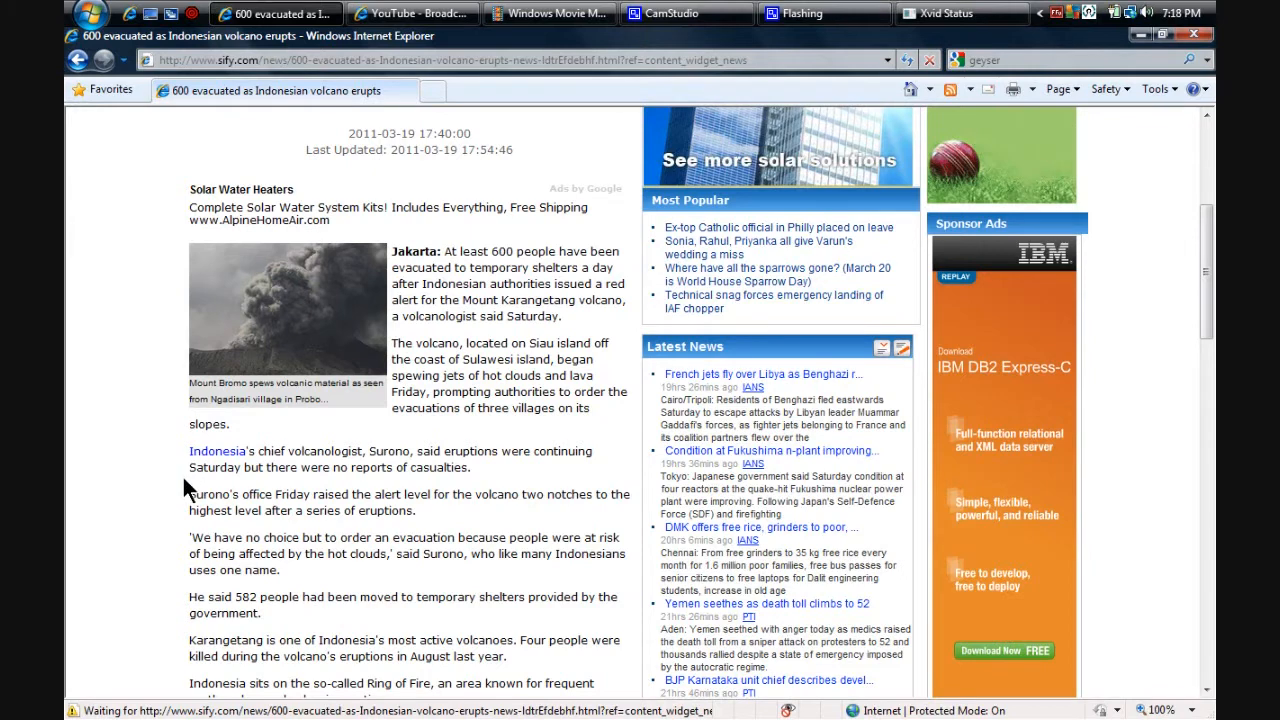
scroll(down, 3)
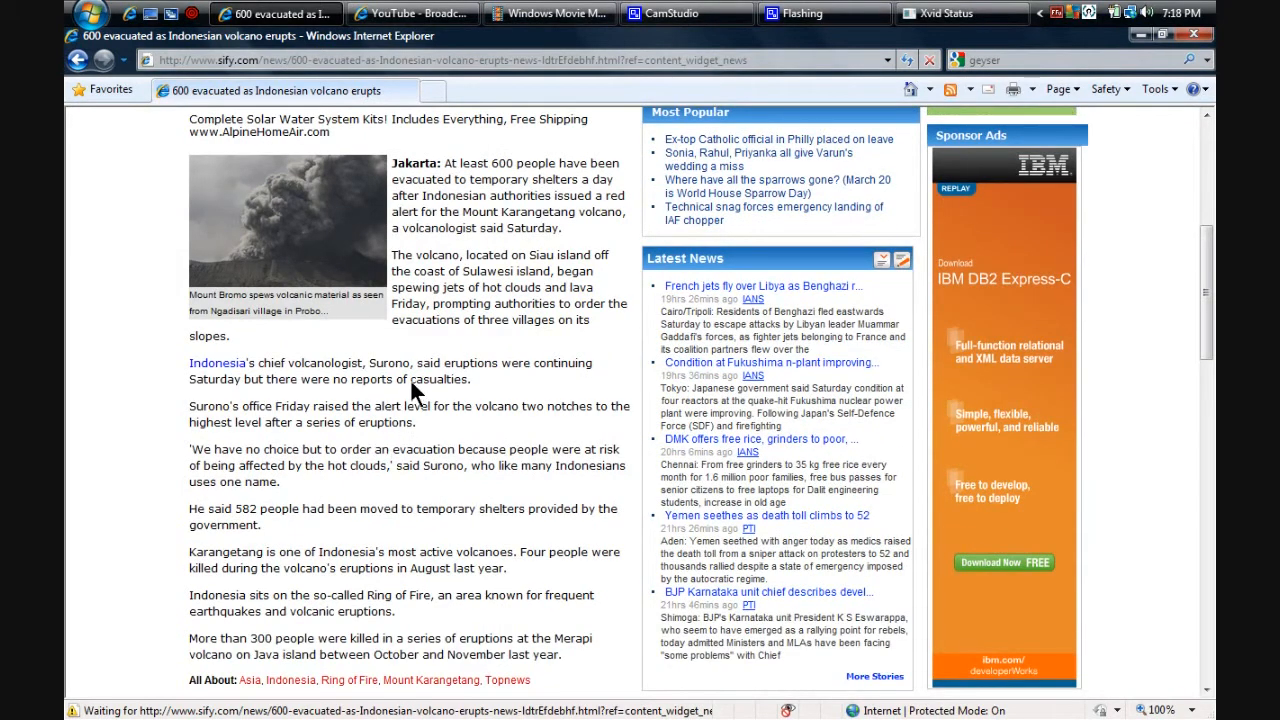
mouse_move(504, 400)
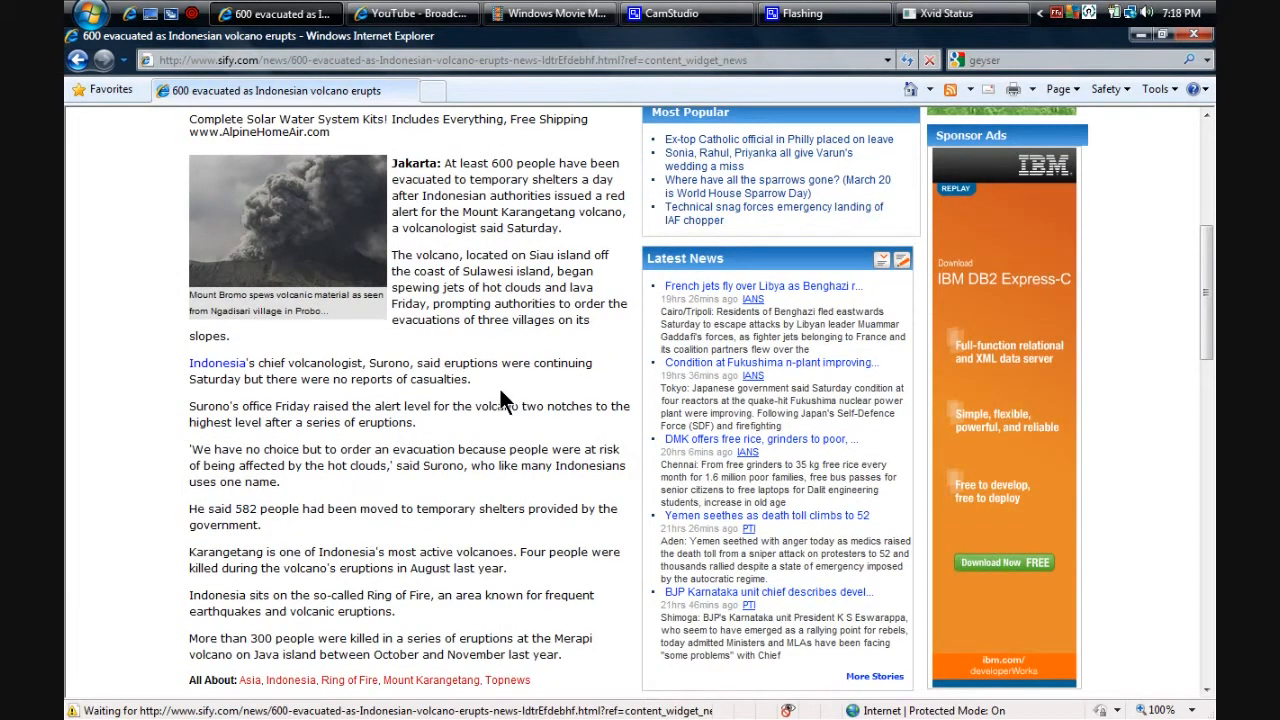
mouse_move(408, 422)
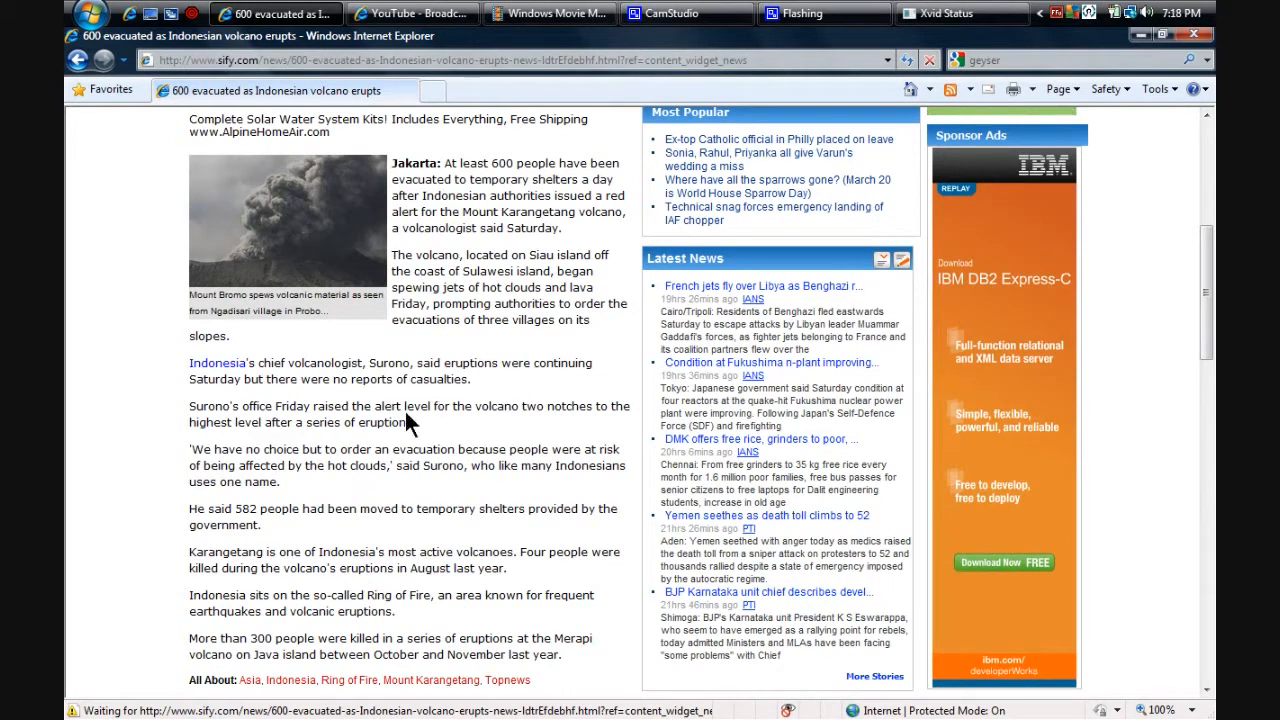
mouse_move(228, 470)
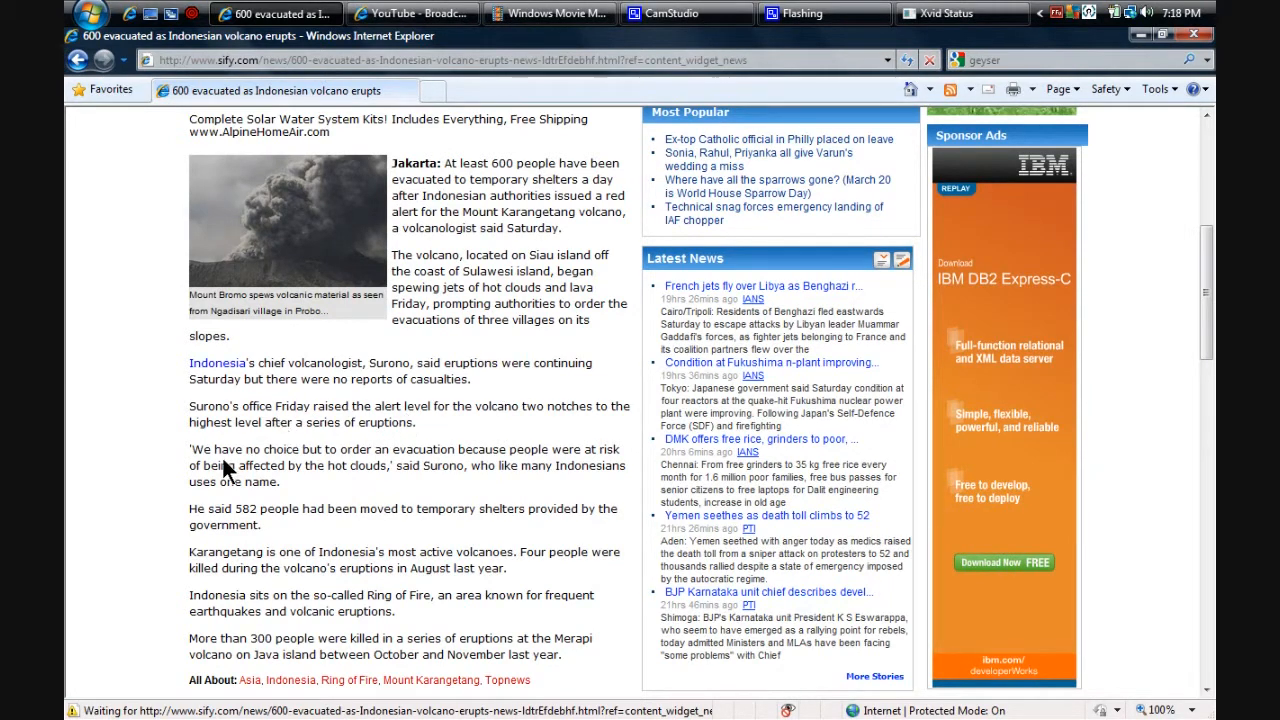
mouse_move(512, 320)
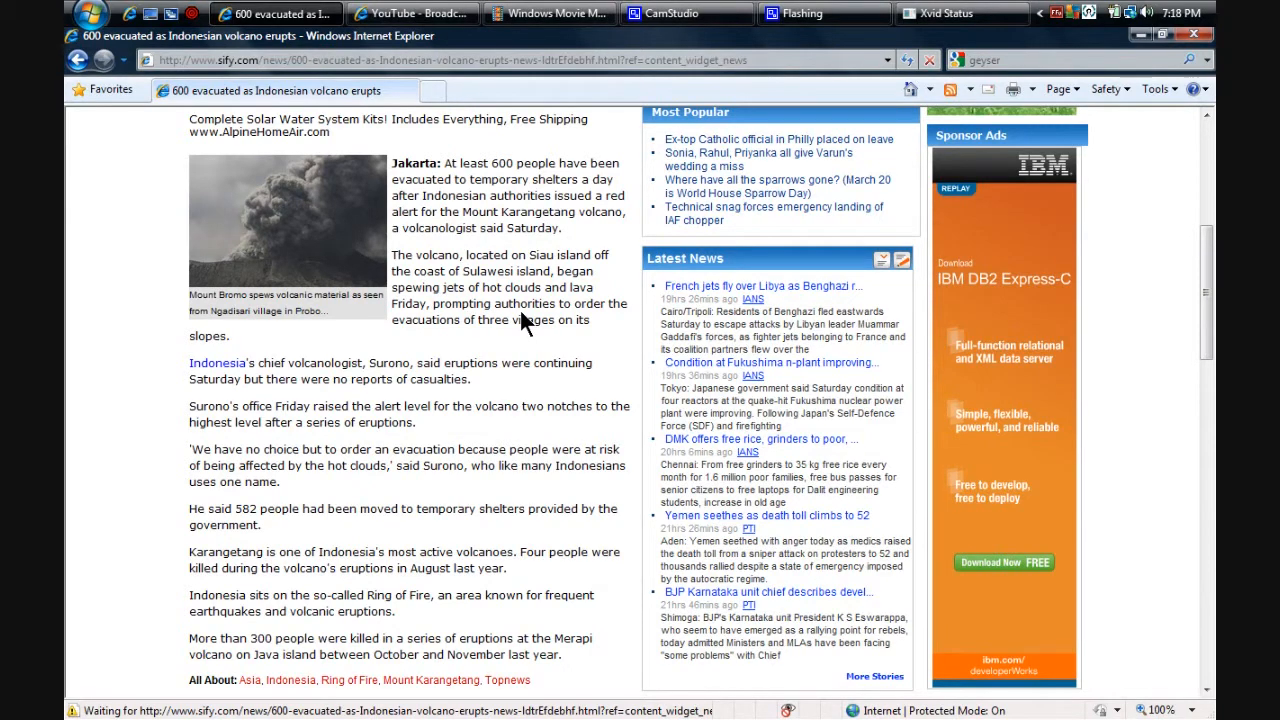
mouse_move(512, 368)
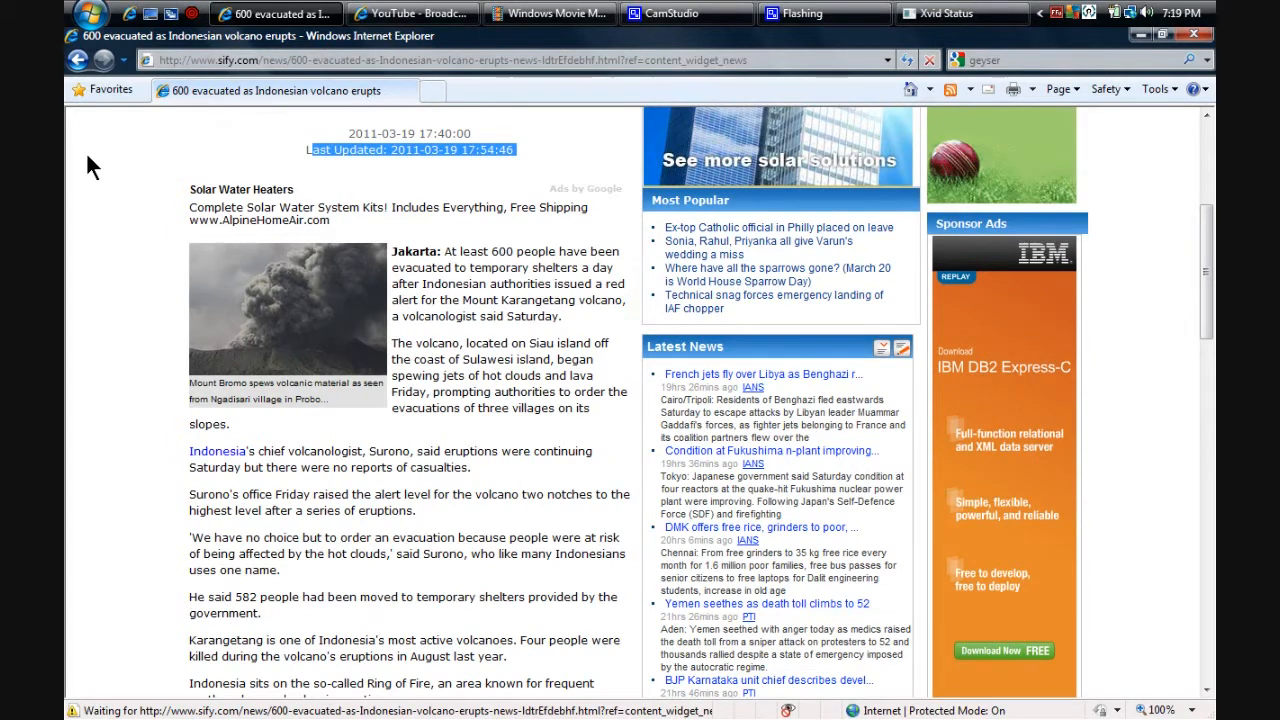
mouse_move(428, 22)
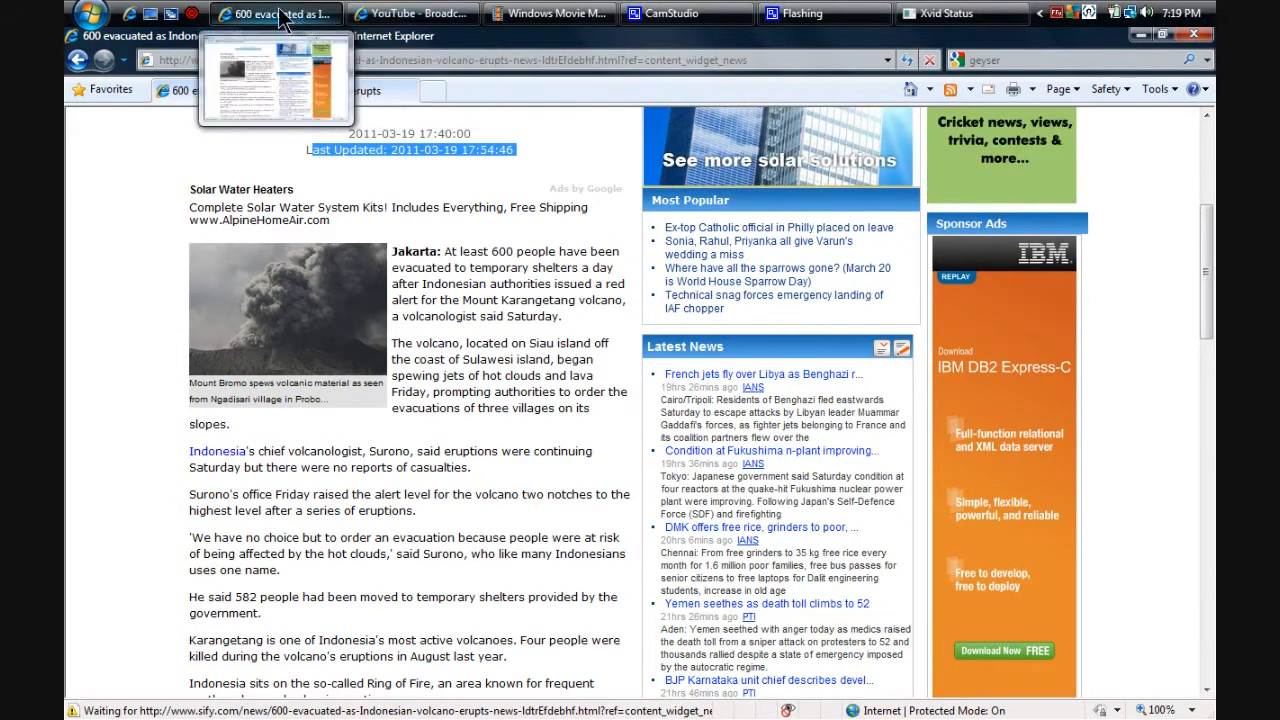
Step: Bring the CamStudio recording status window up from the taskbar
click(684, 12)
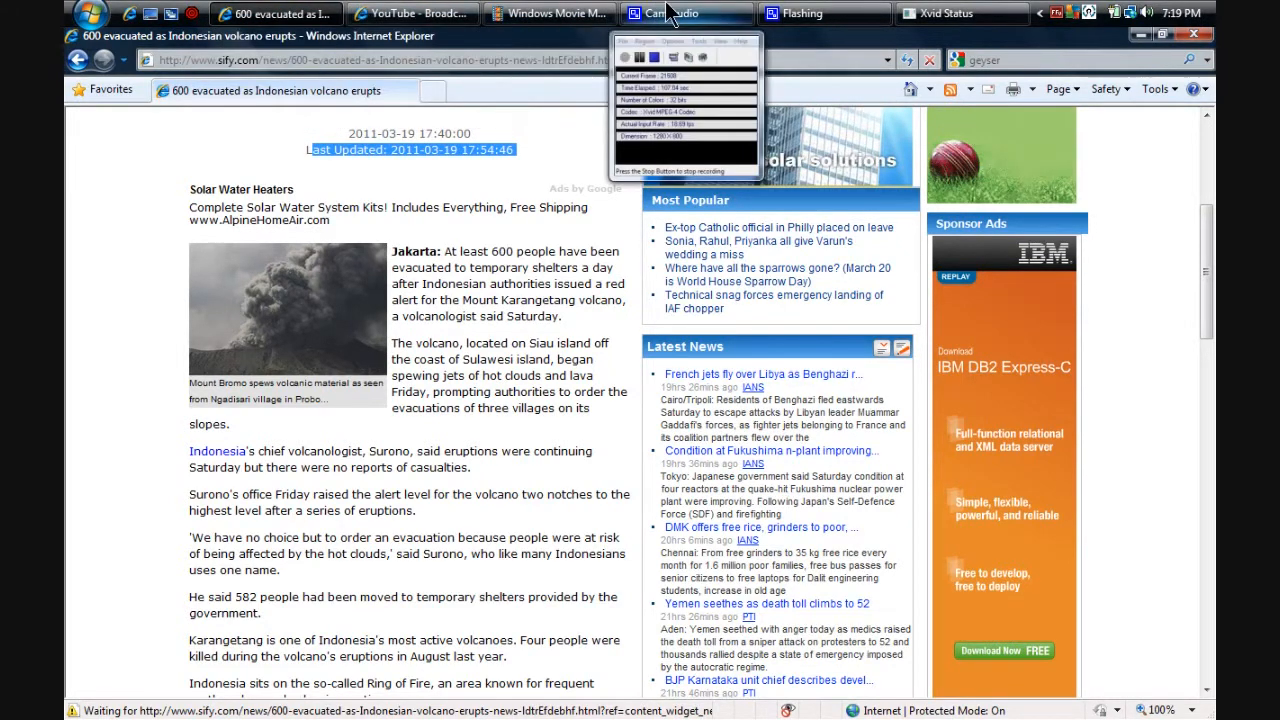